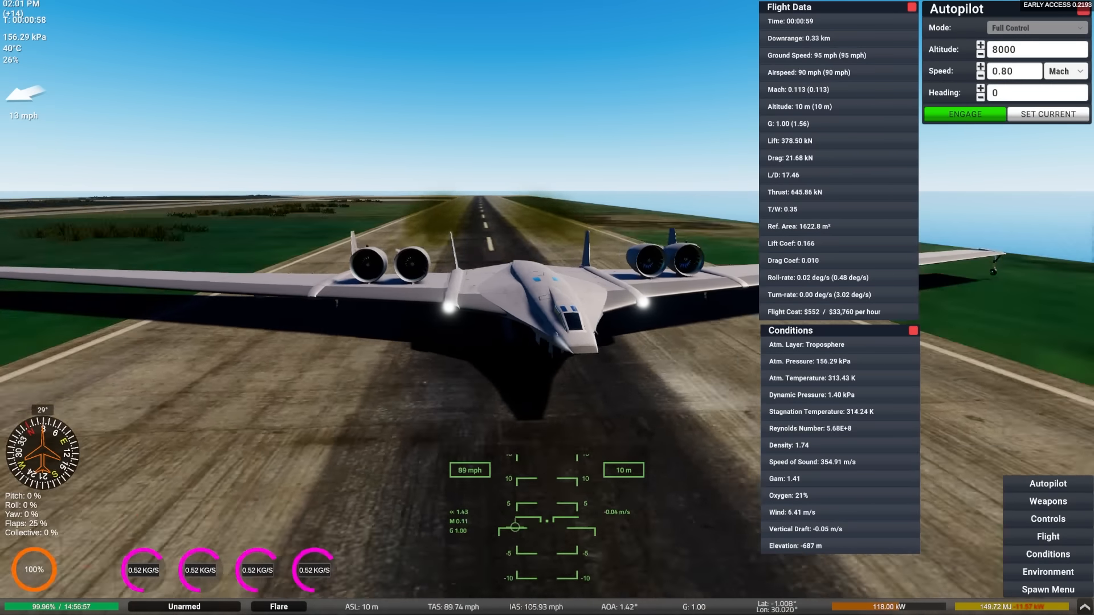
Engage Full Control autopilot at altitude 8000, Mach 0.80, heading 0.
left_click(963, 114)
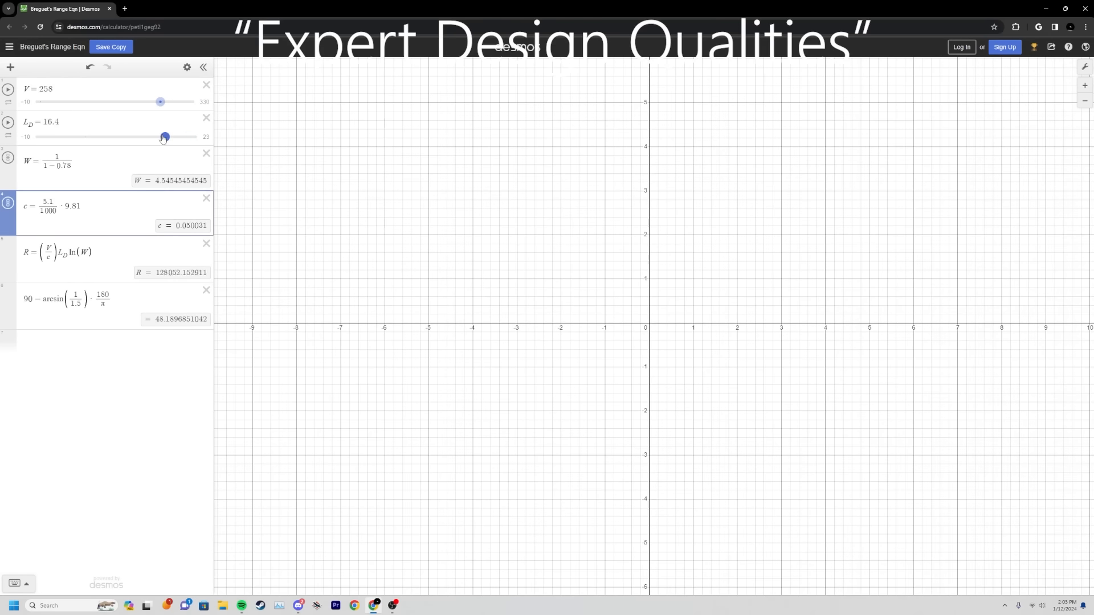
Switch to the Desmos Breguet range calculator showing V = 258, L_D = 16.4, R ≈ 128052.
key("alt+tab")
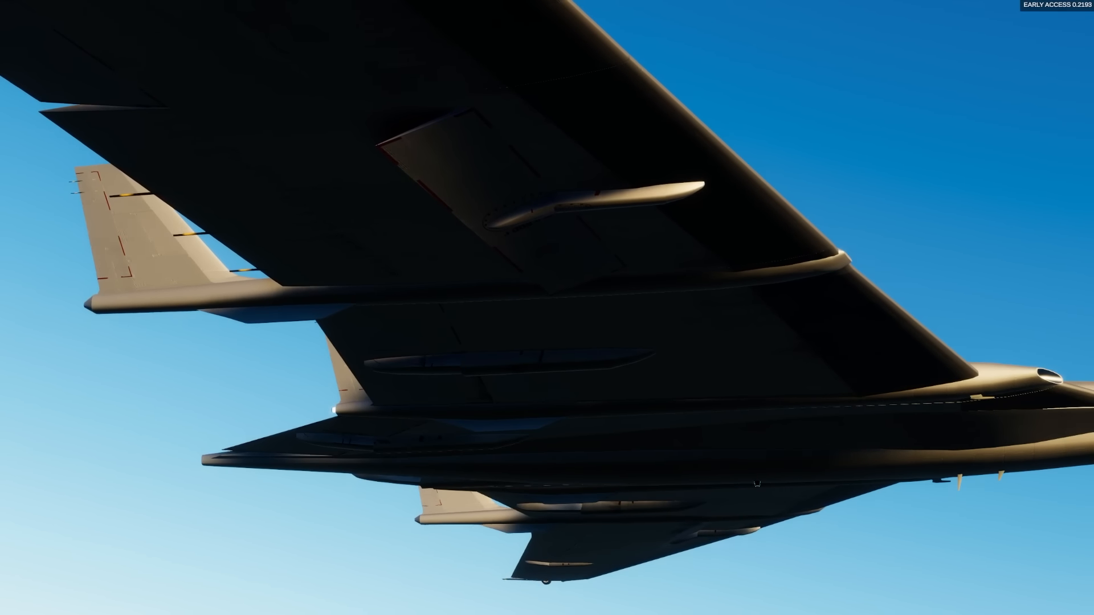
Lower the Nomad's flaps to setting 1 while cruising.
key("f")
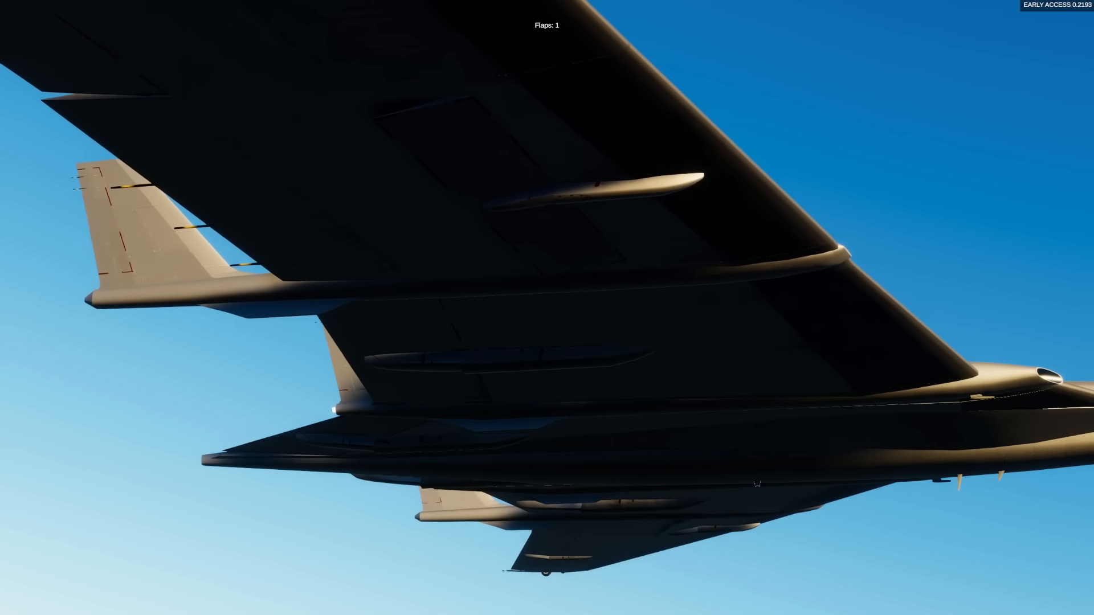